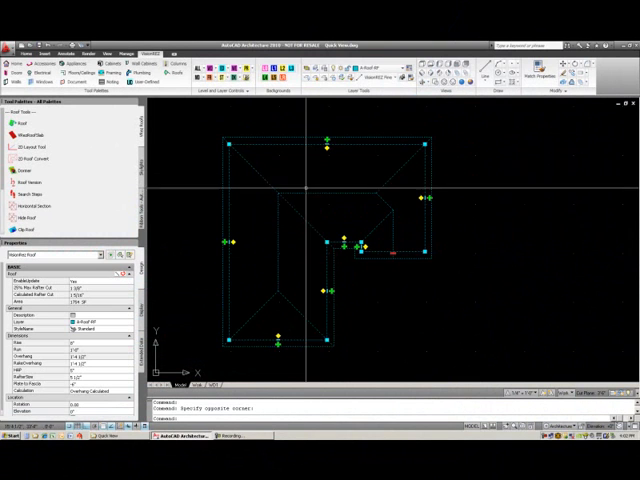
Assign the 1x6 Fascia roof style to the selected roof from its Properties.
right_click(356, 244)
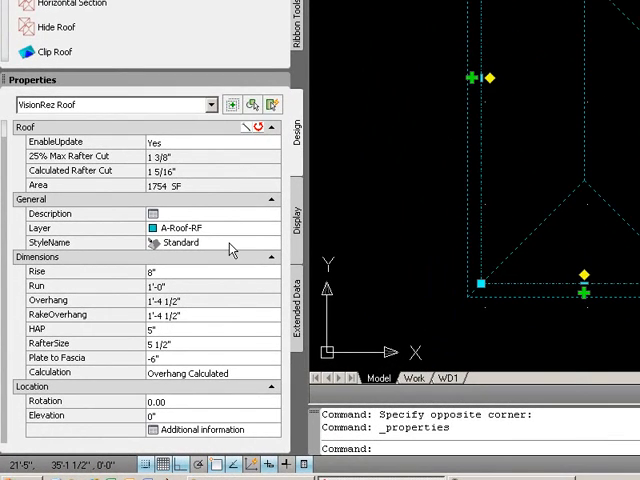
click(272, 242)
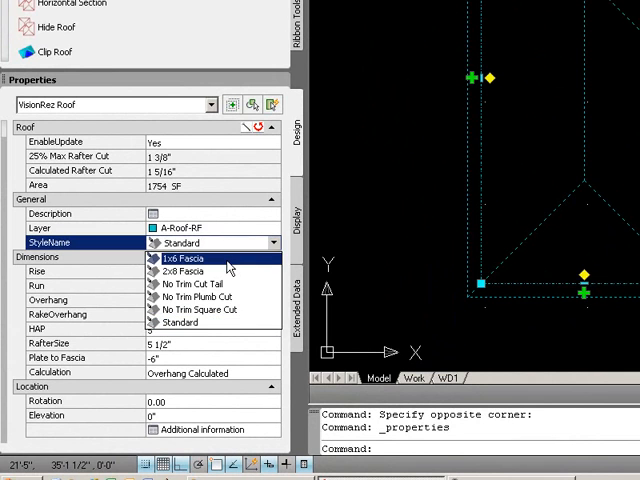
click(186, 258)
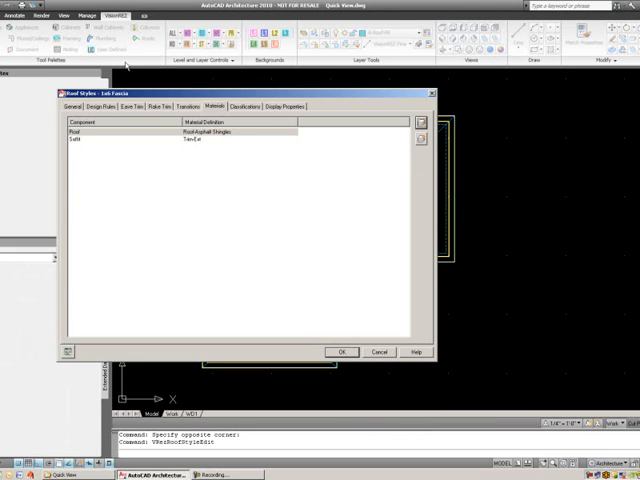
Review the Eave Trim and Rake Trim settings (fascia height 6", width 1").
click(128, 108)
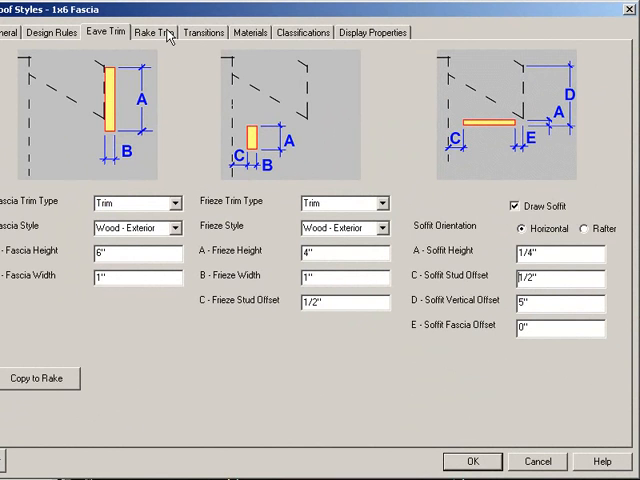
click(152, 32)
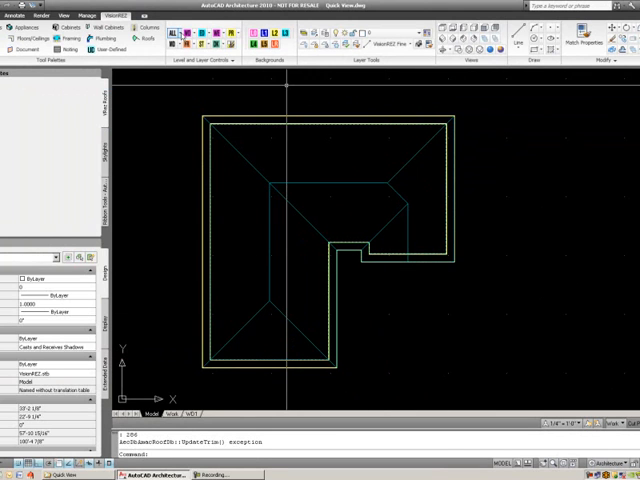
click(178, 40)
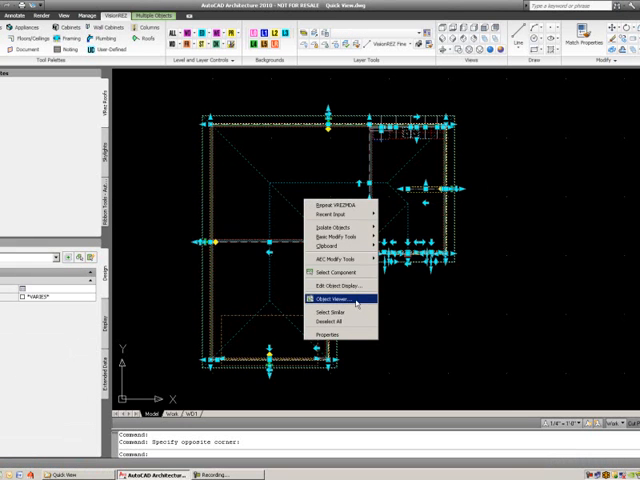
click(324, 300)
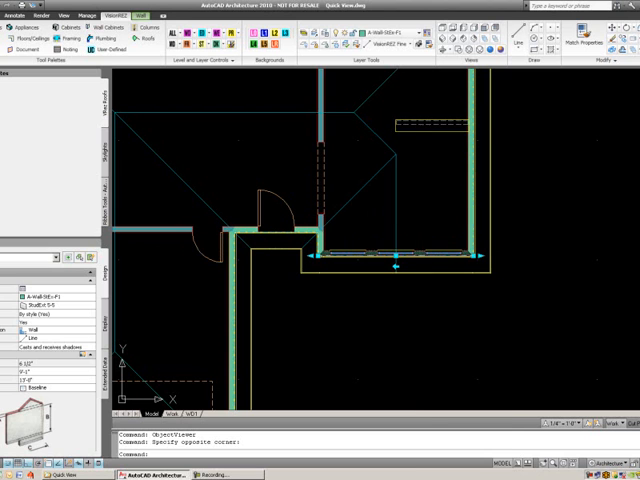
Modify the wall's roof line with the Auto project option (A) so it meets the roof.
right_click(410, 264)
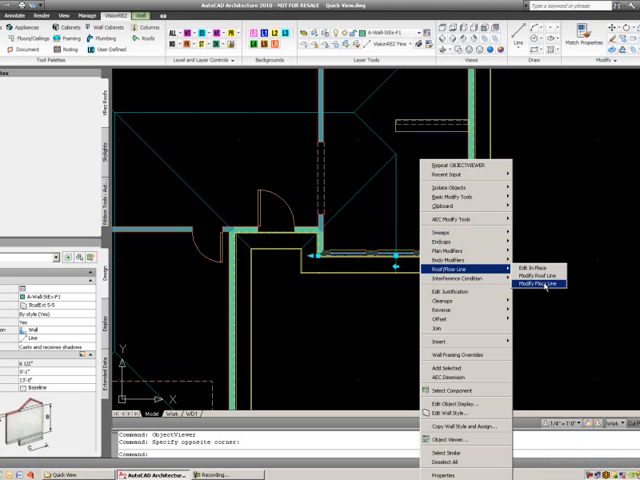
click(540, 284)
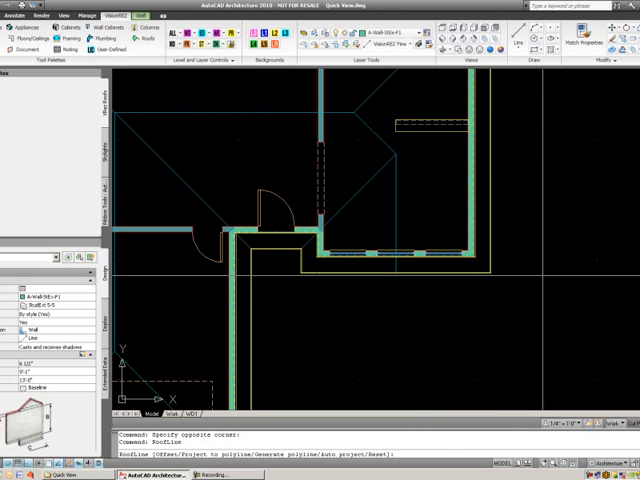
text(a)
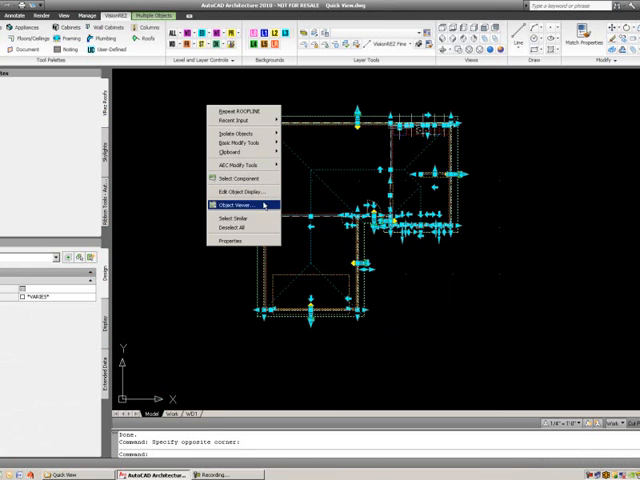
Display the selected building, roof and raised wall together in the Object Viewer.
click(226, 204)
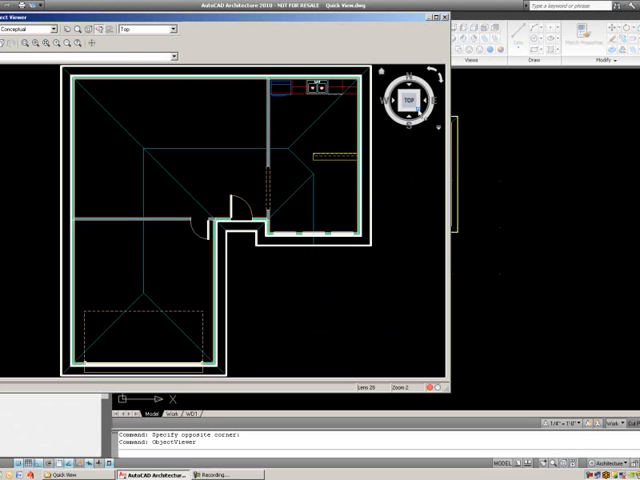